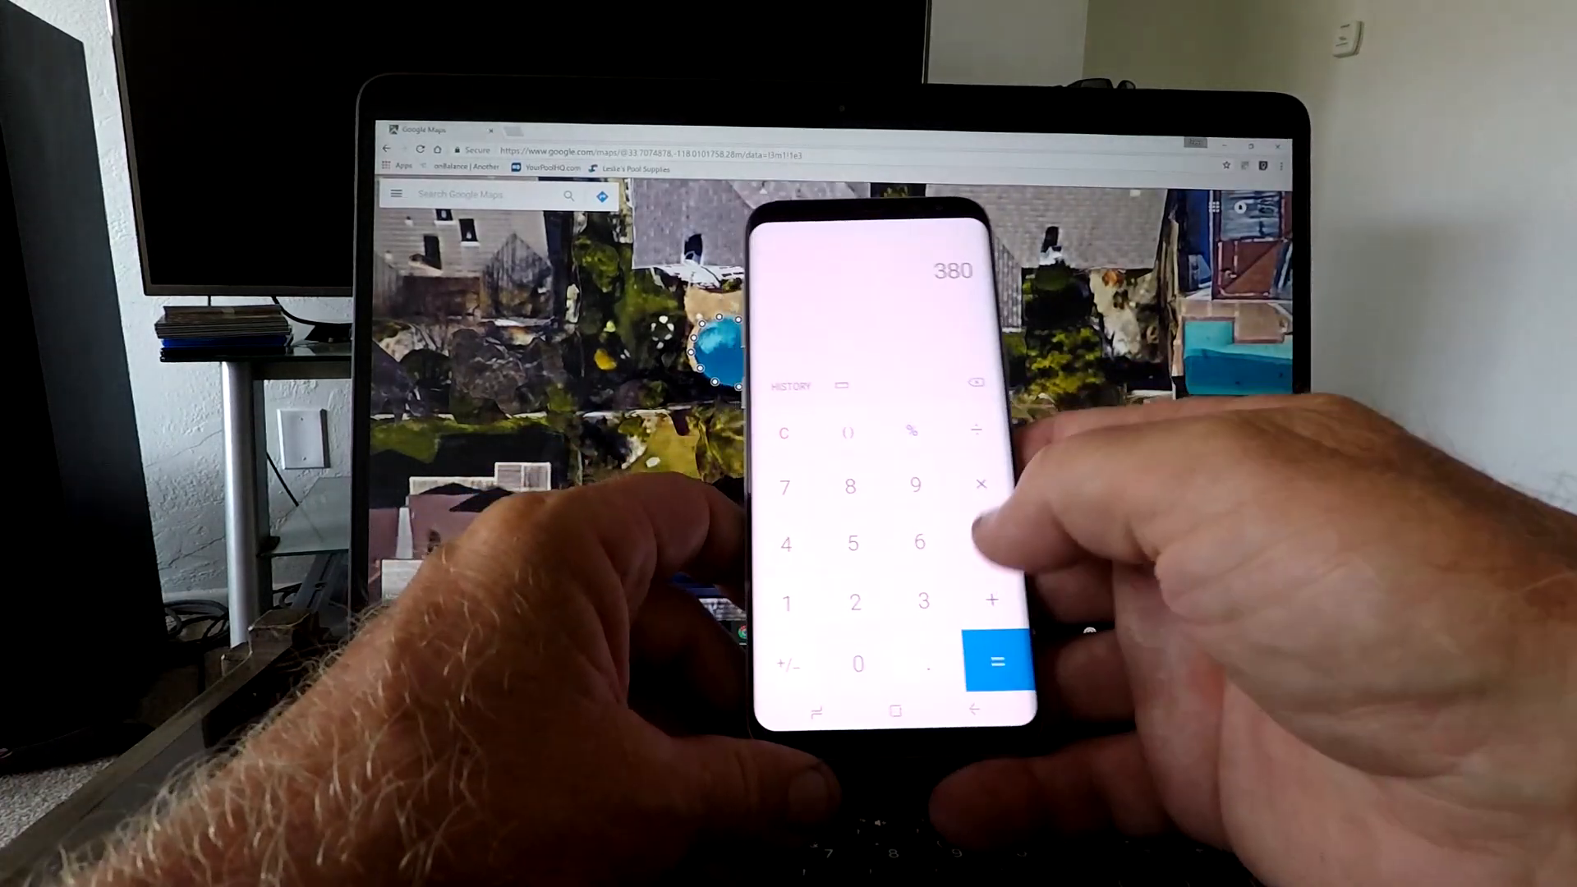
# Finish the calculator result of 380 and return to the satellite view of the pools.
pyautogui.click(981, 486)
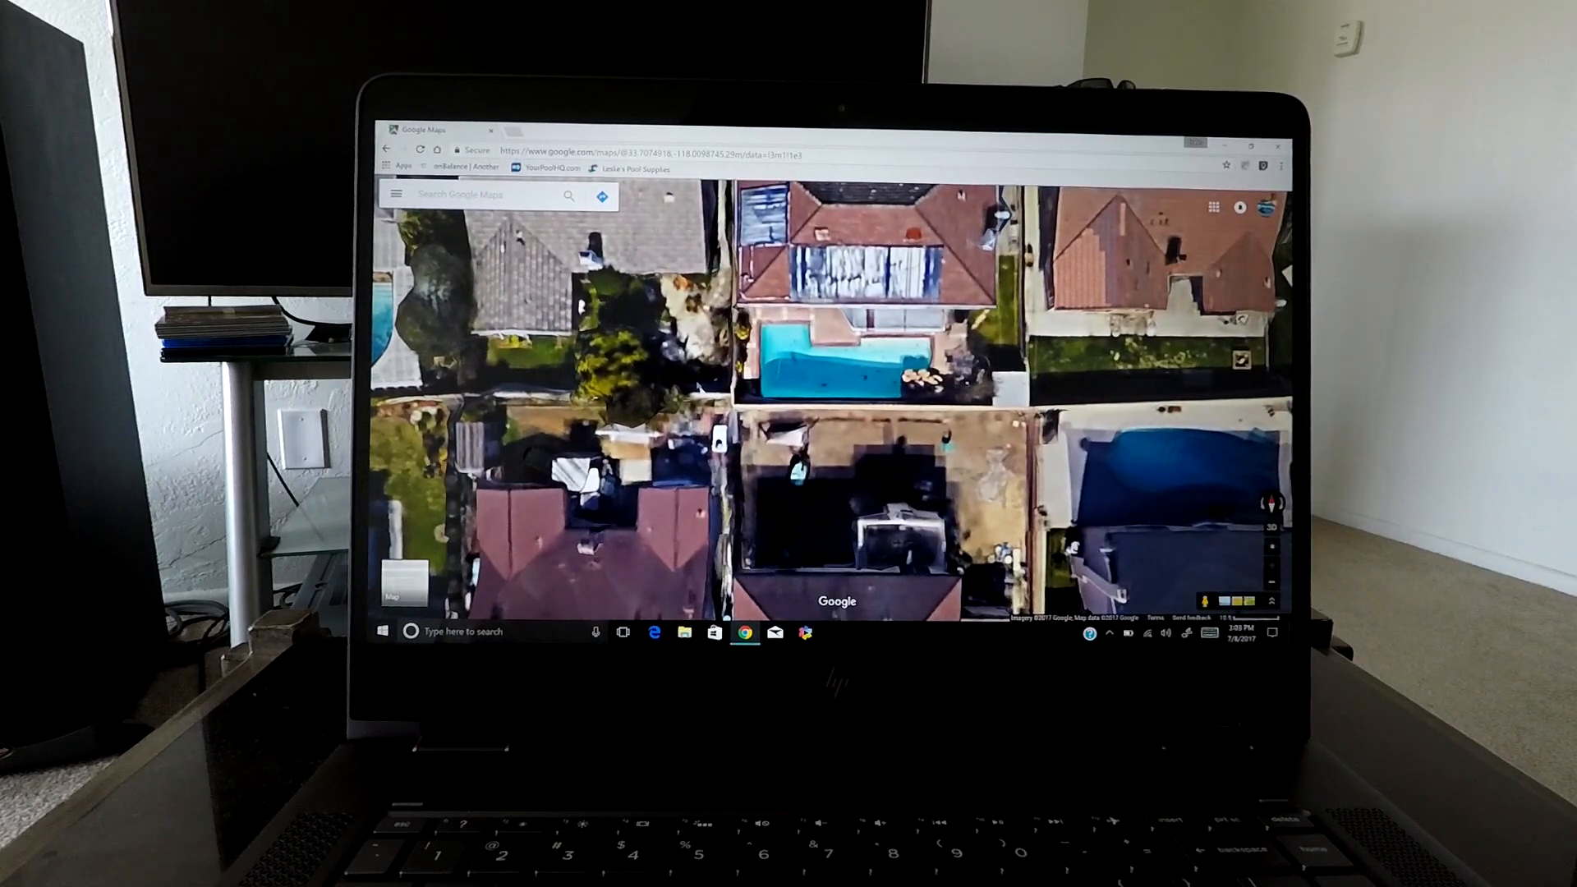
# Measure distance from the pool's corner and trace the path along its corners and edges.
pyautogui.rightClick(764, 408)
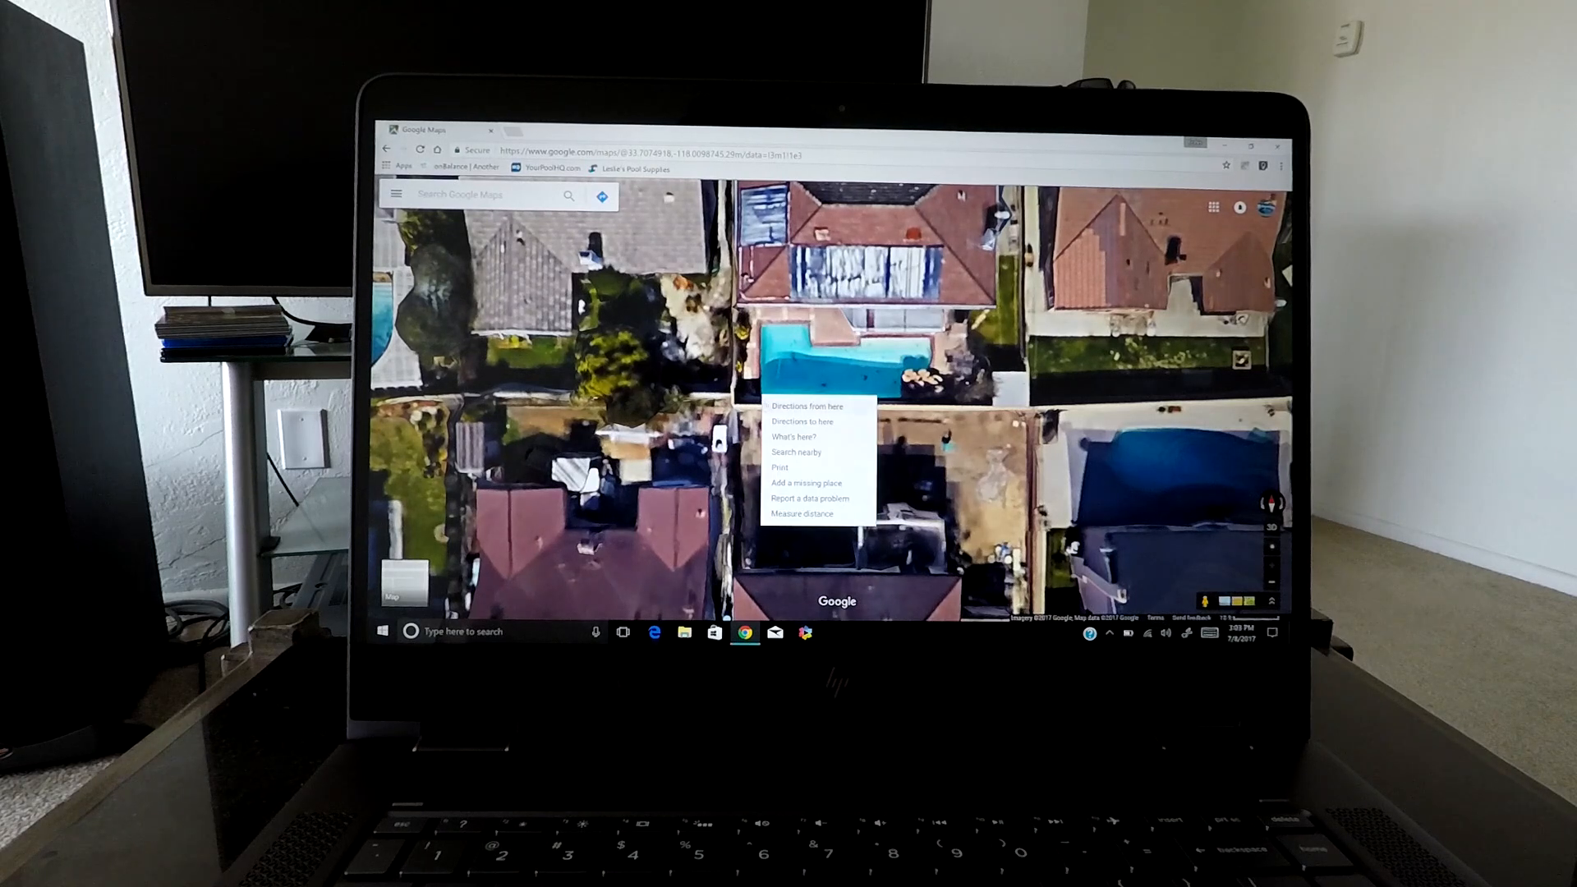
pyautogui.click(800, 514)
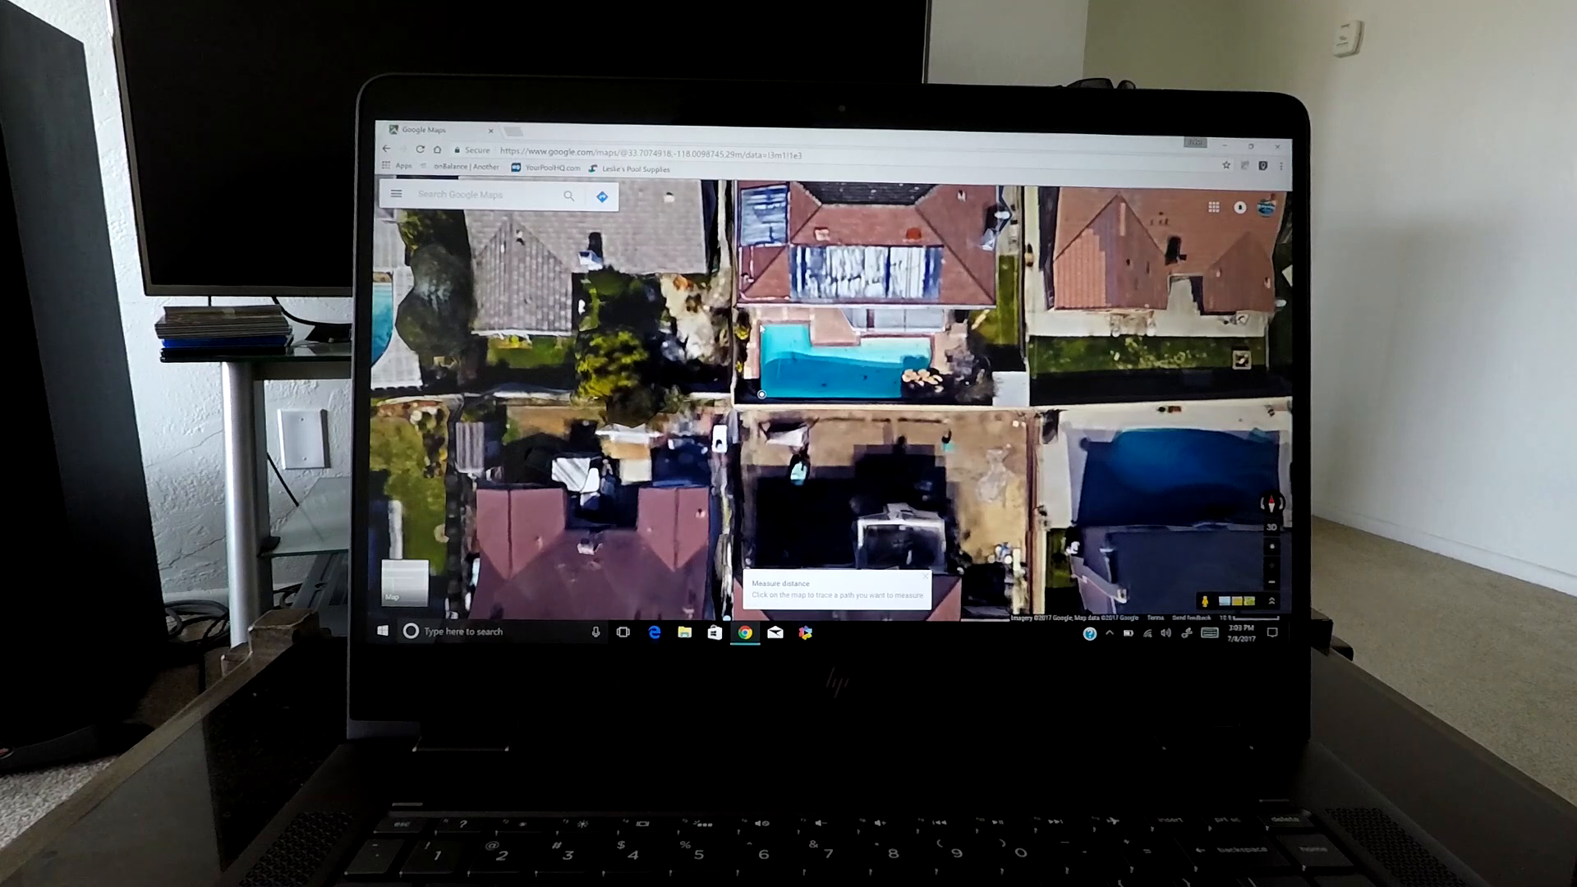
pyautogui.click(805, 324)
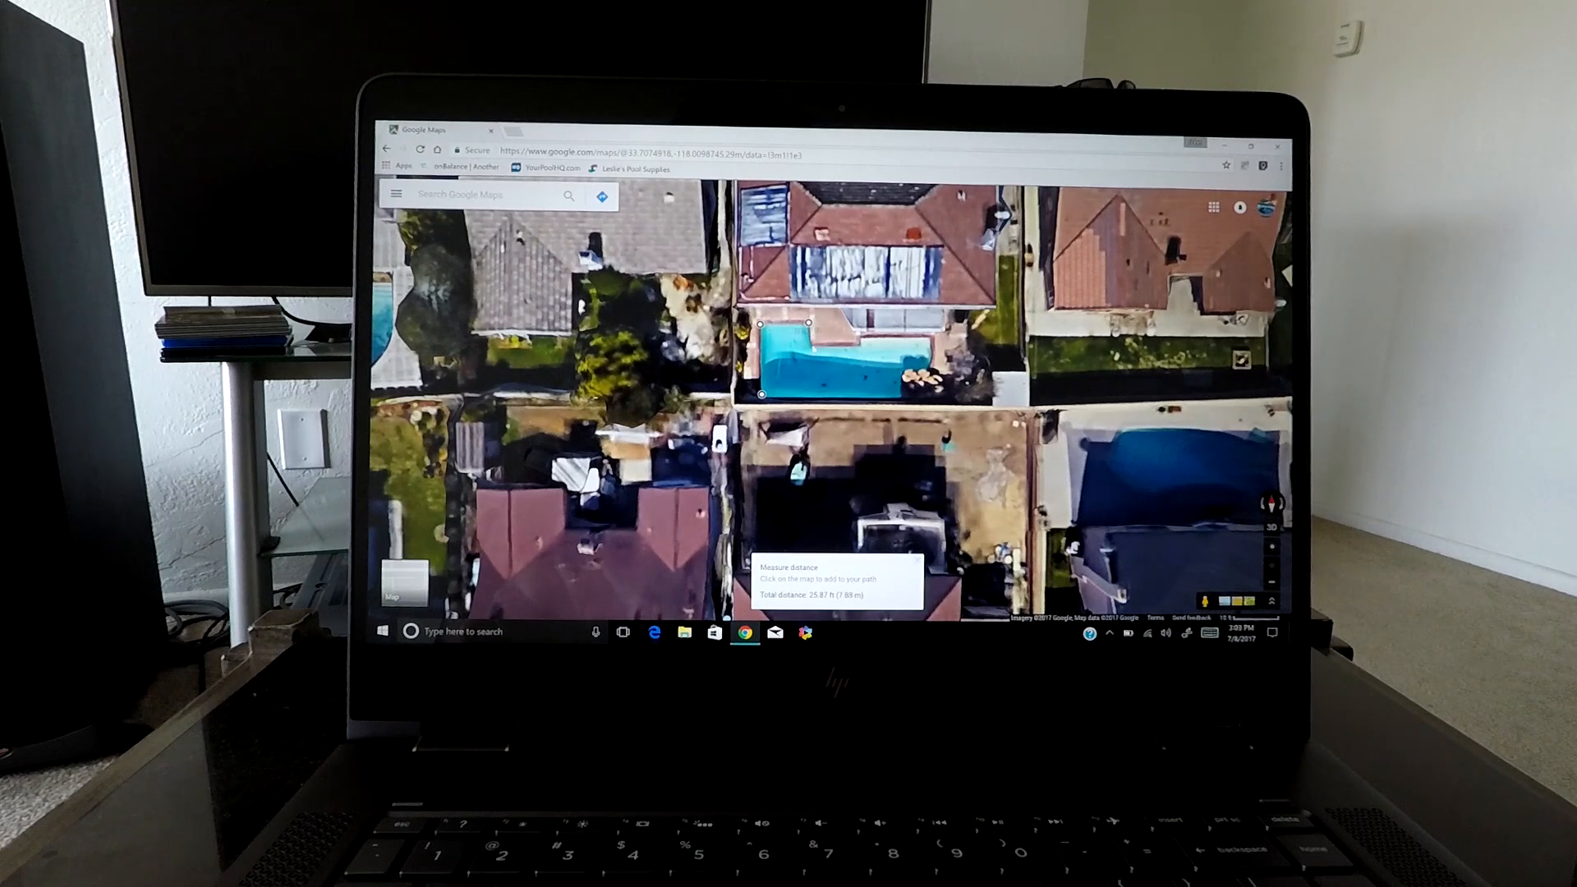
pyautogui.click(857, 342)
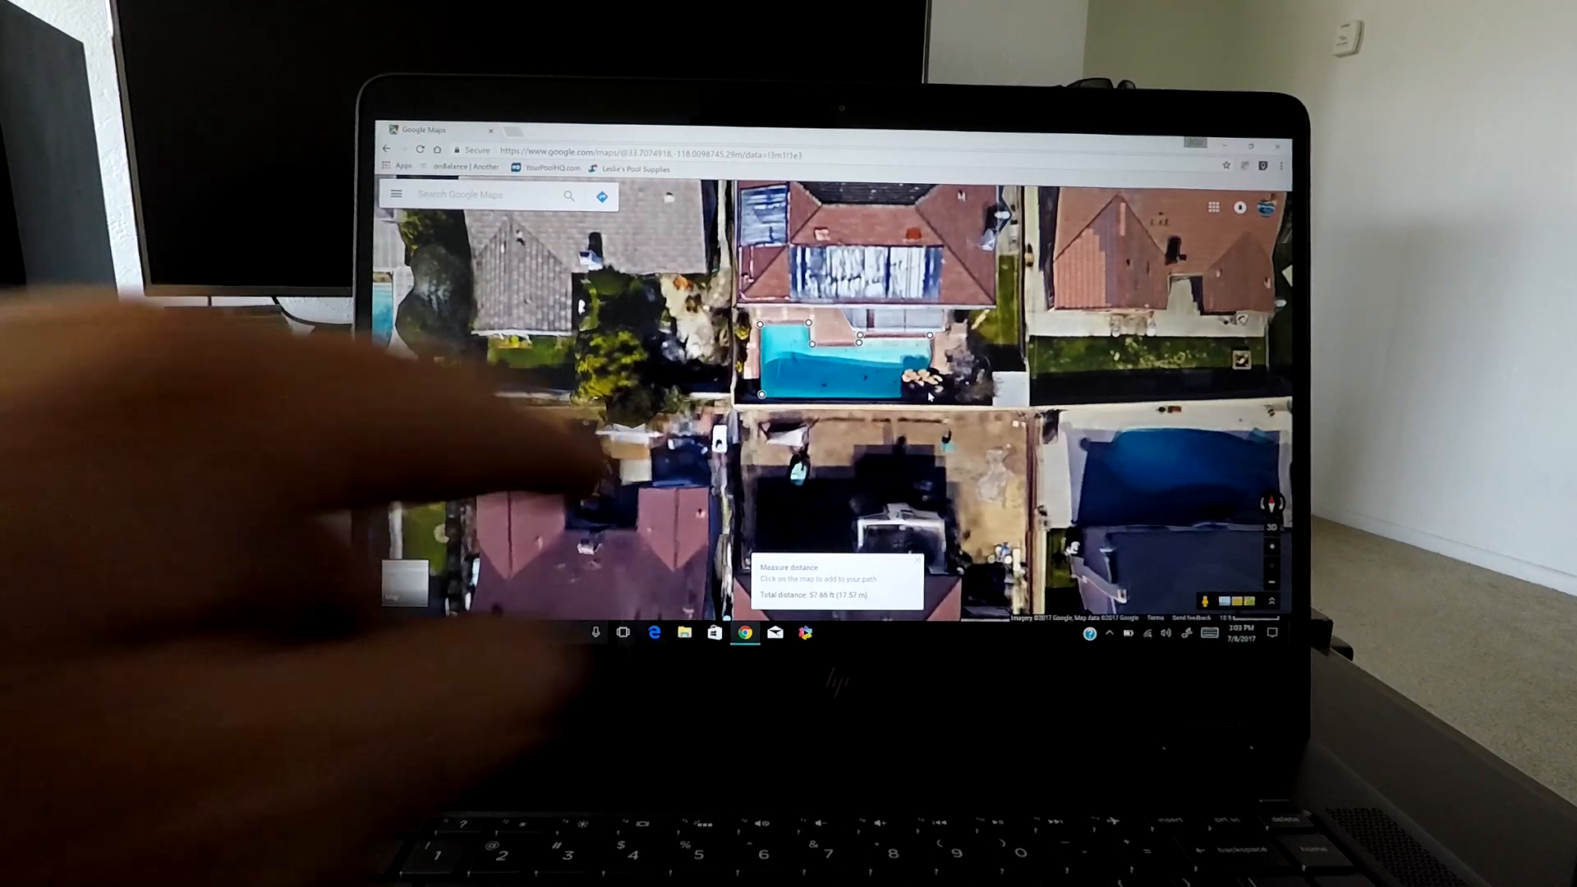
pyautogui.click(926, 395)
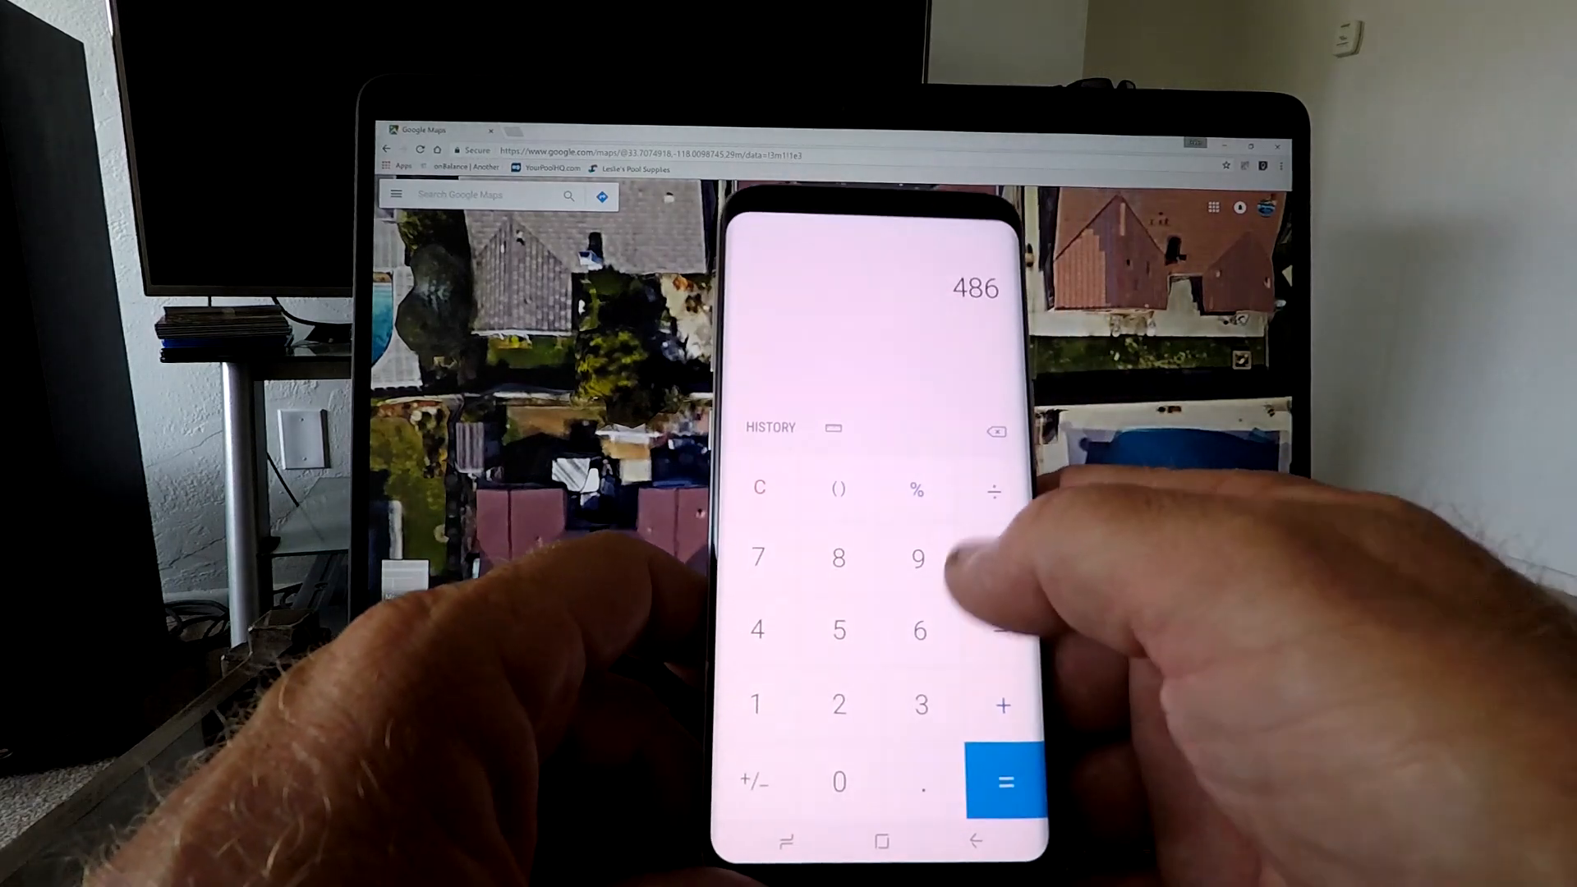
# Multiply 486 by 6.5 and 7.48 to get 23,629.32 gallons.
pyautogui.click(817, 624)
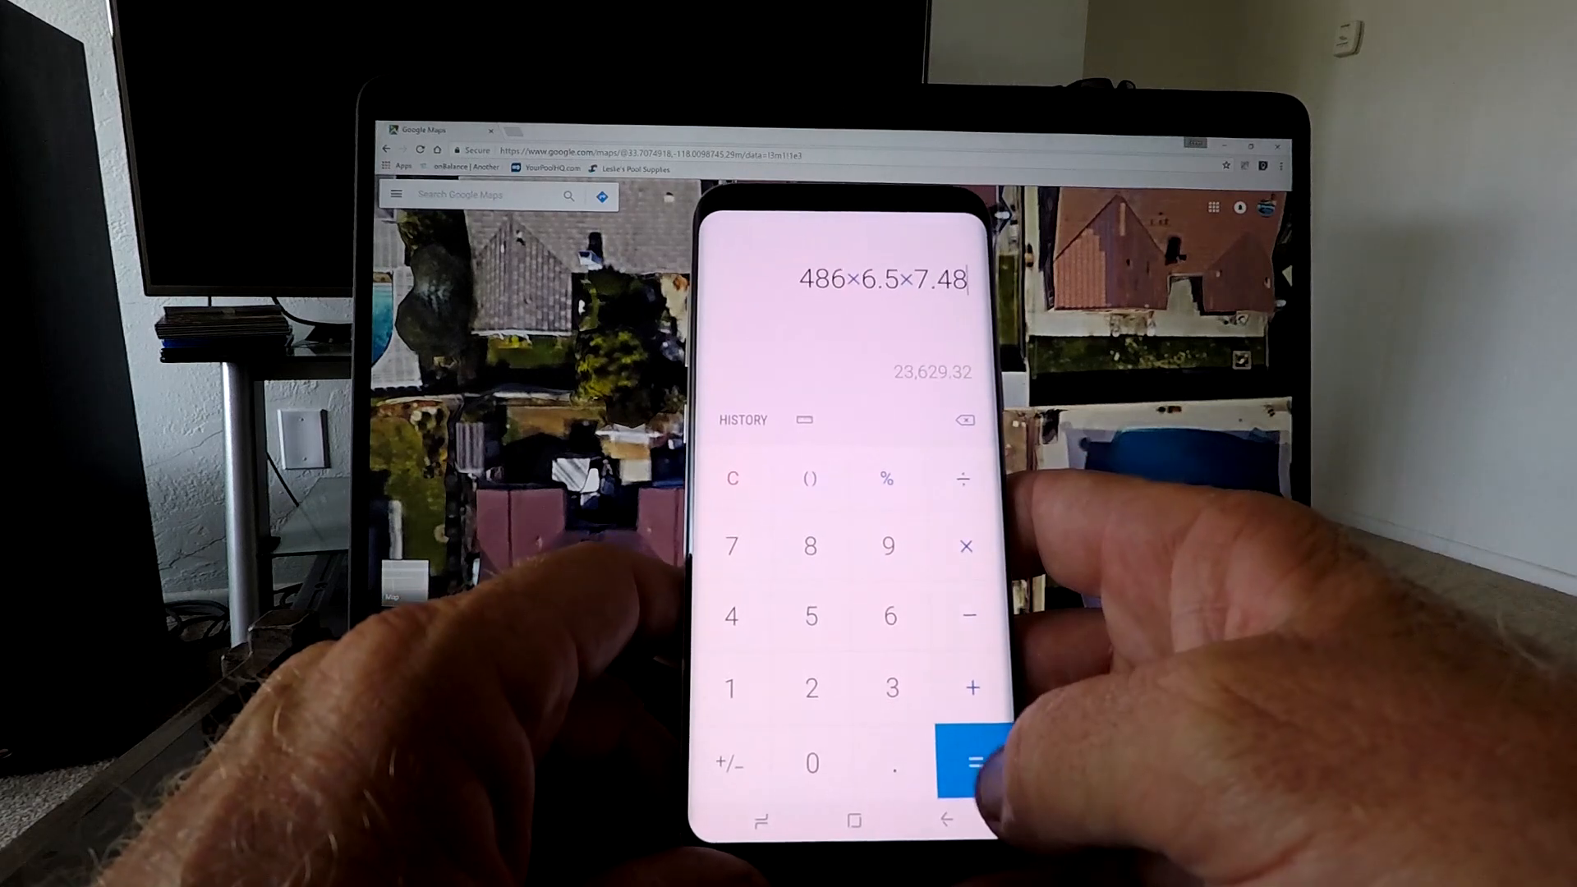
pyautogui.click(969, 764)
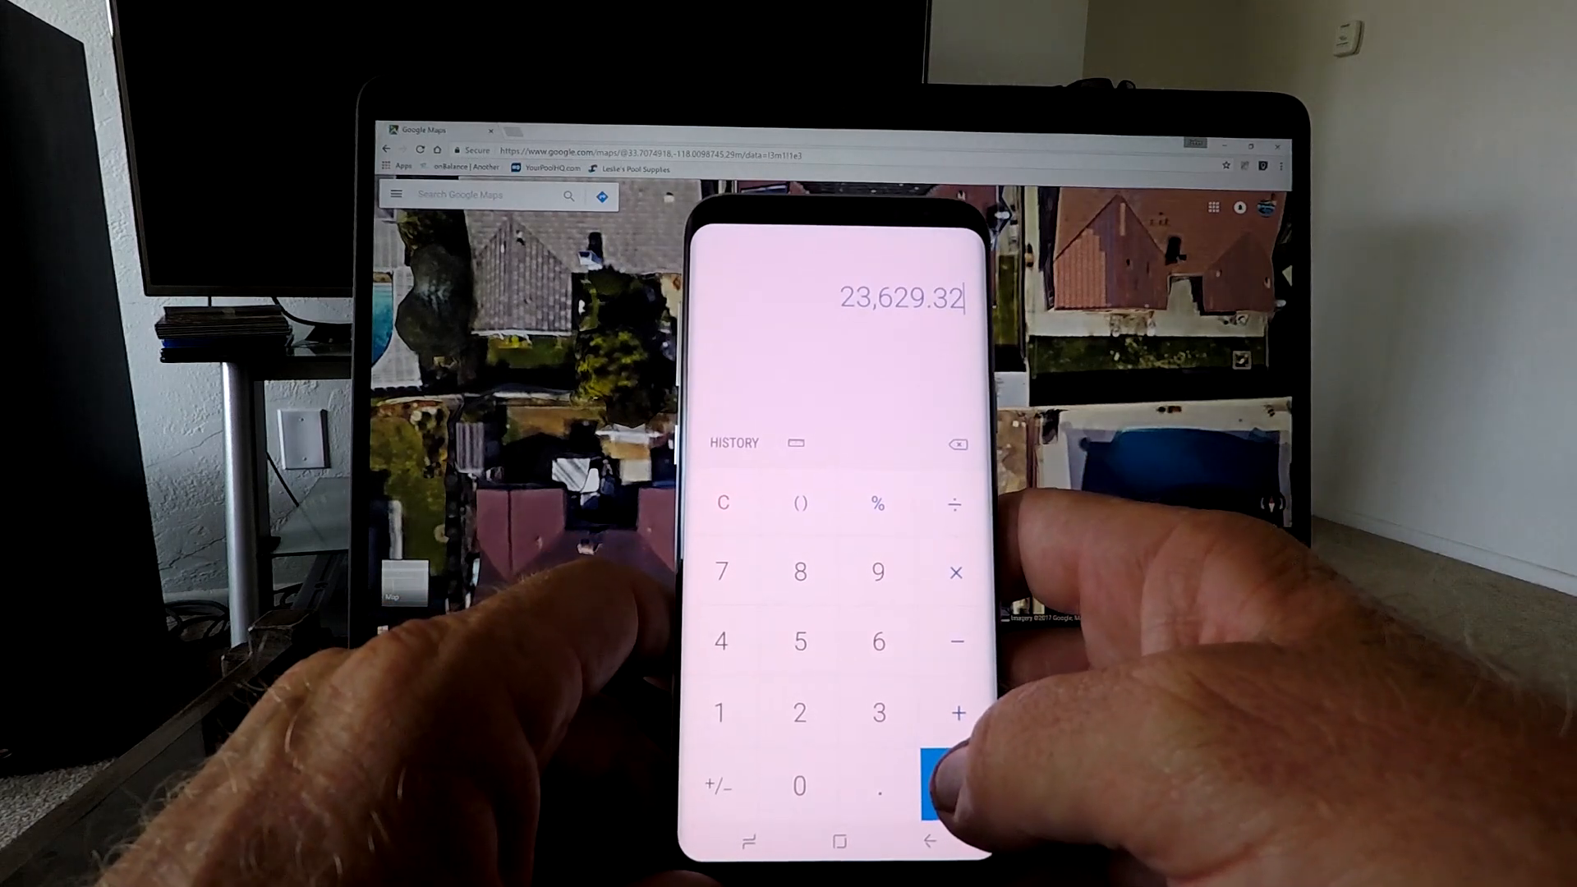